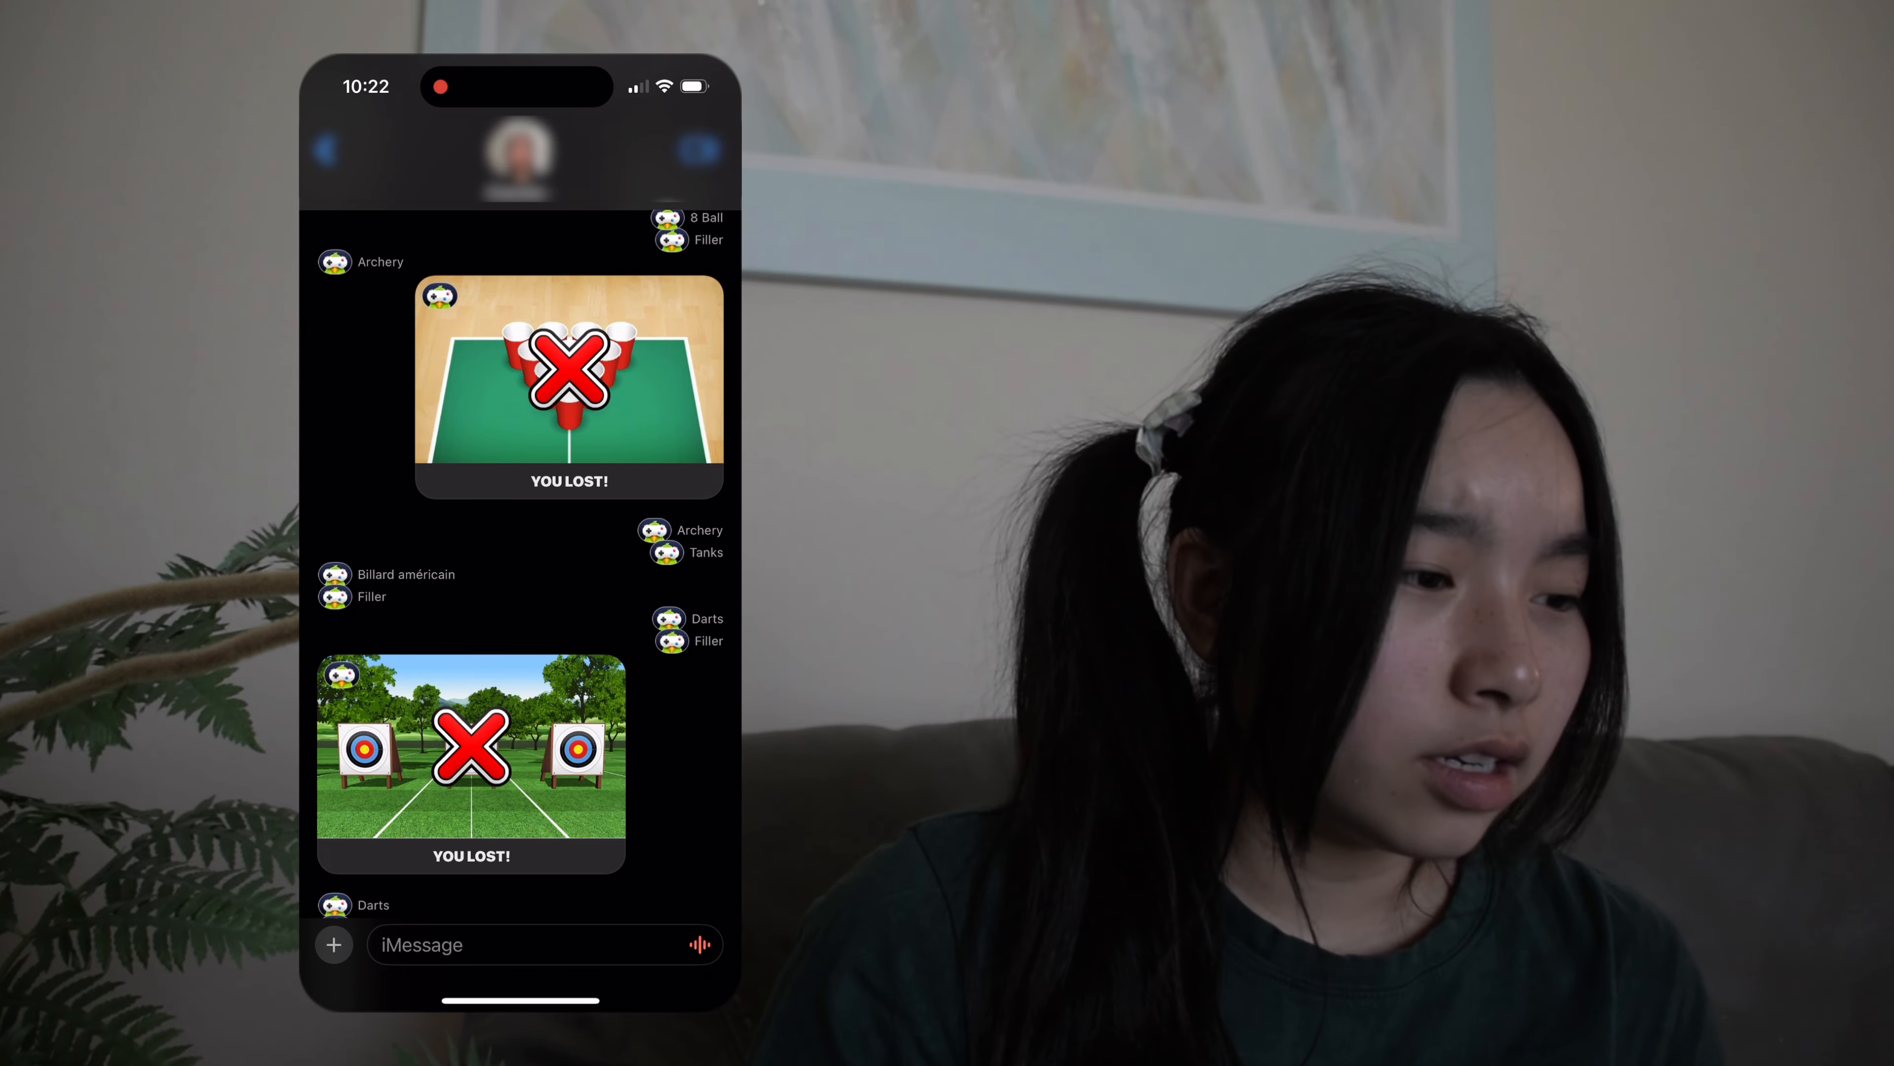
scroll("down", 3)
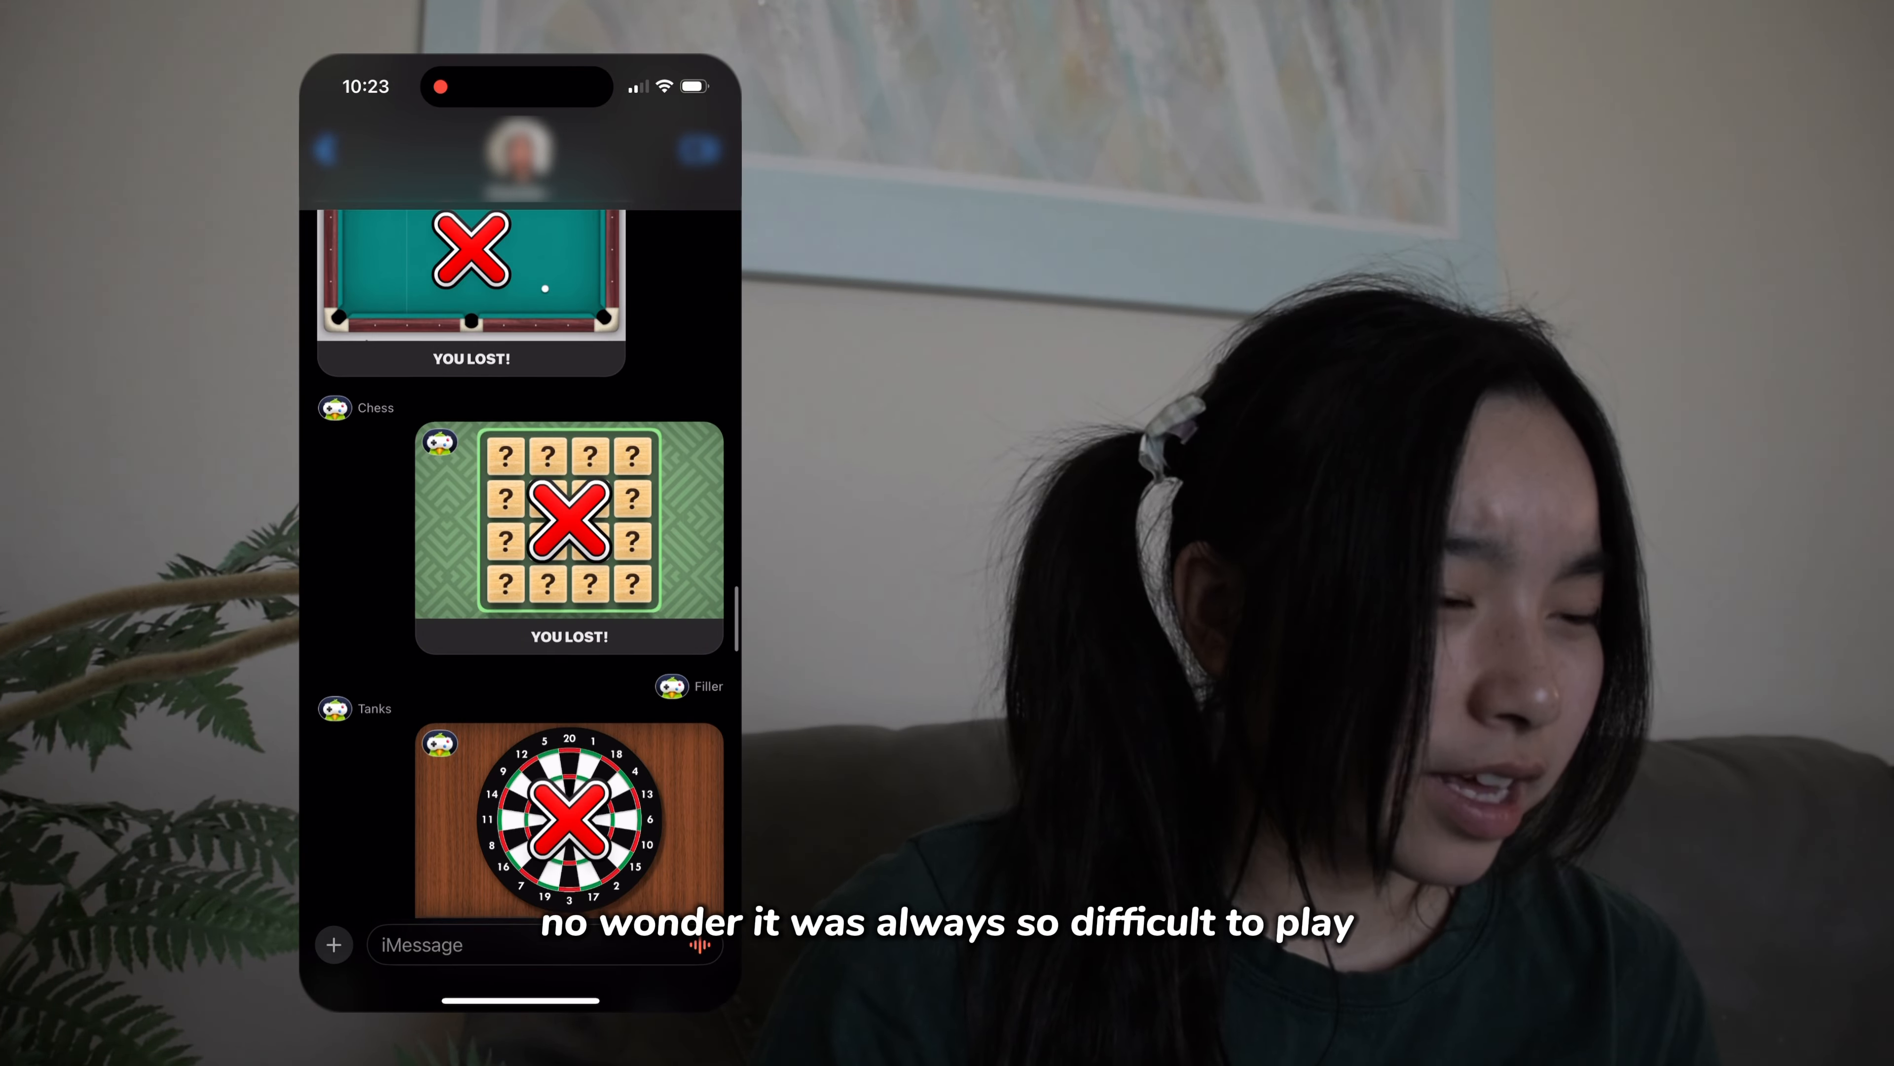